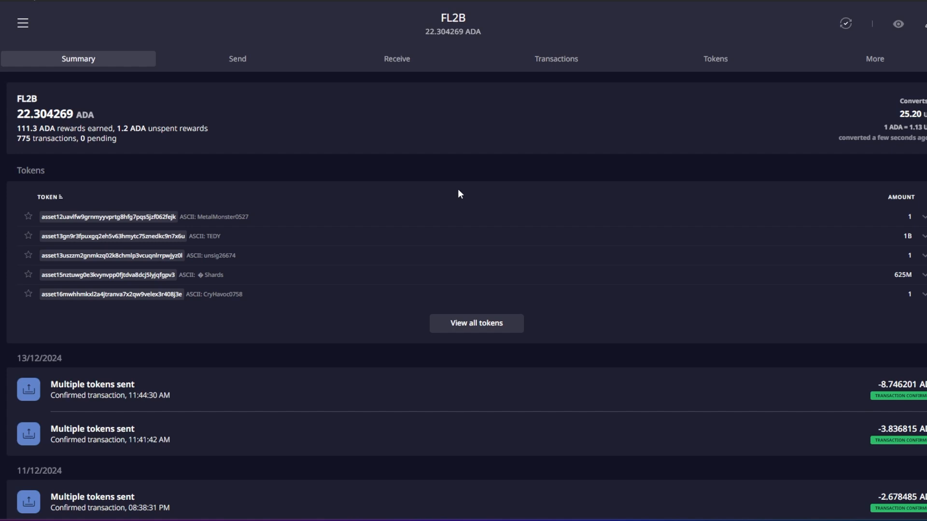
mouse_move(349, 244)
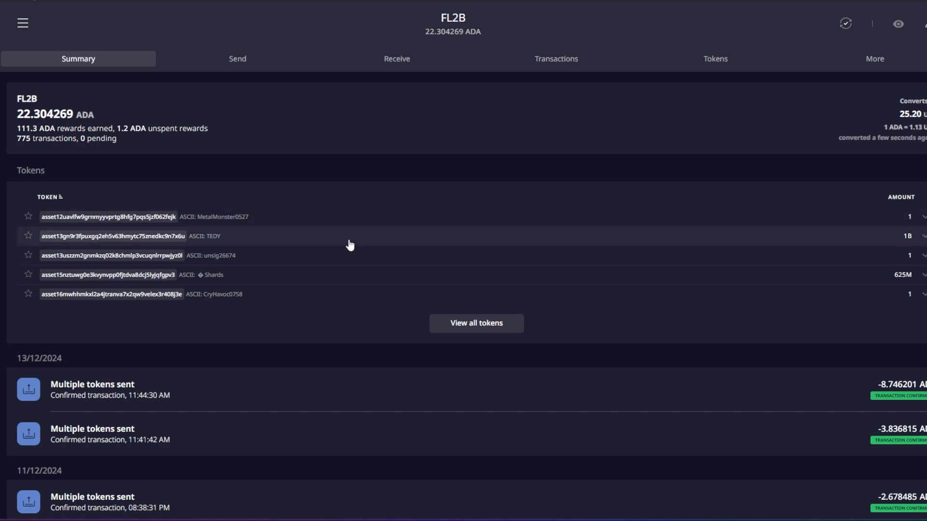
mouse_move(291, 229)
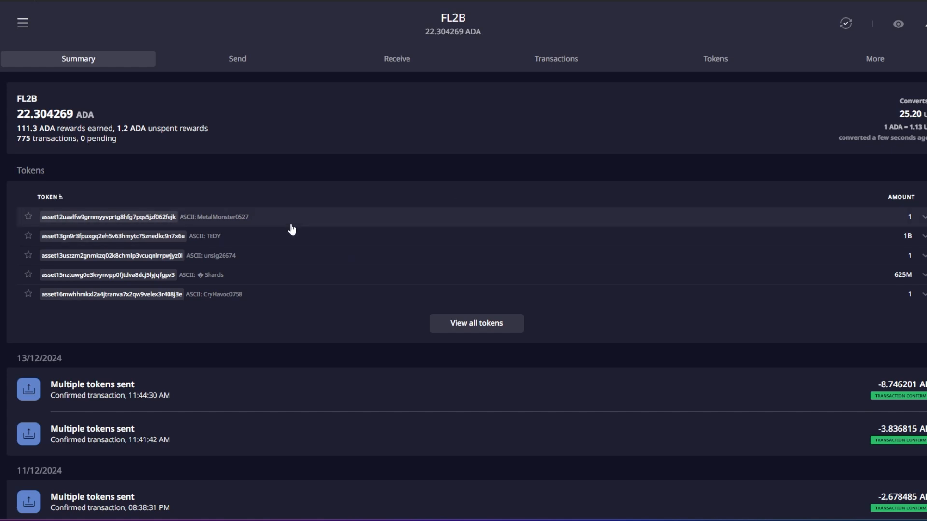
mouse_move(269, 218)
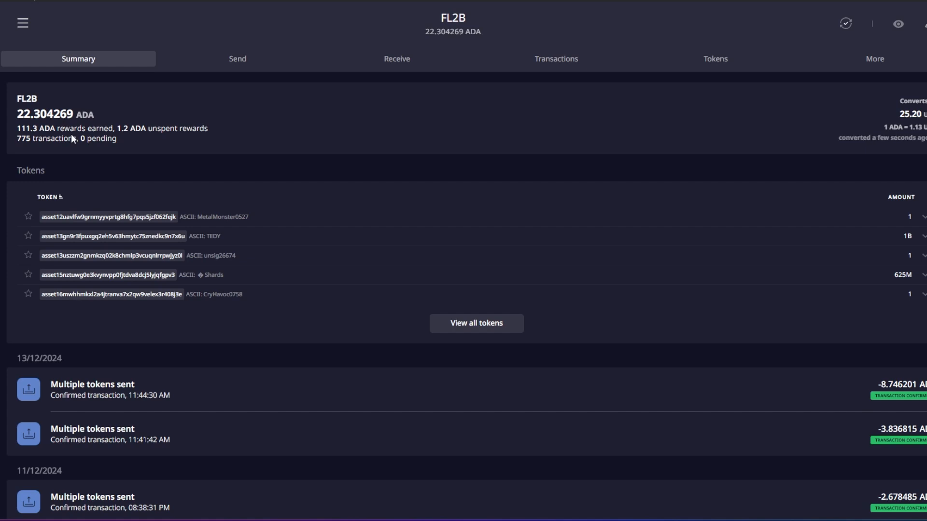
mouse_move(53, 130)
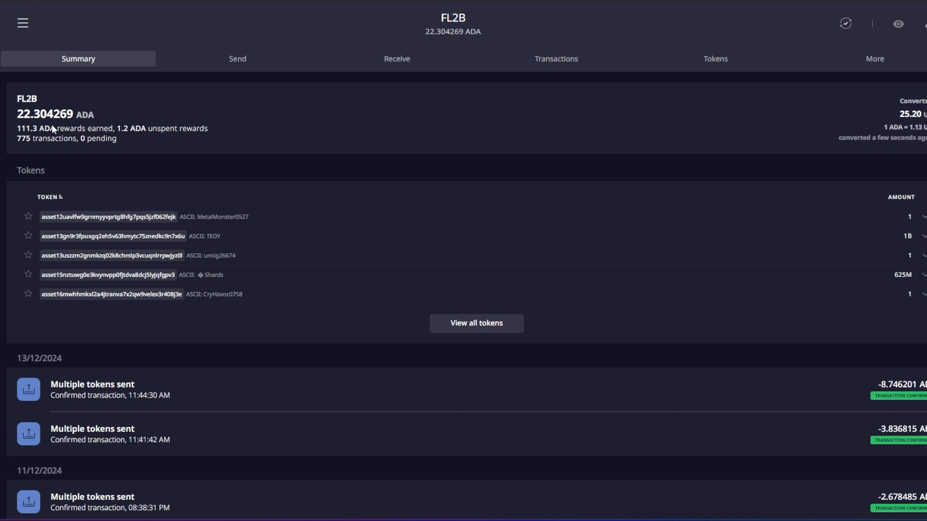
mouse_move(590, 50)
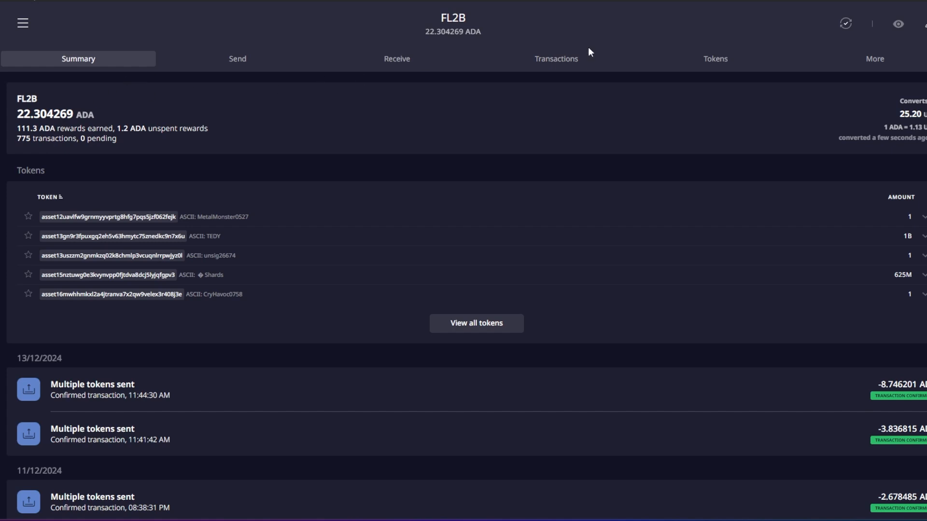
mouse_move(749, 97)
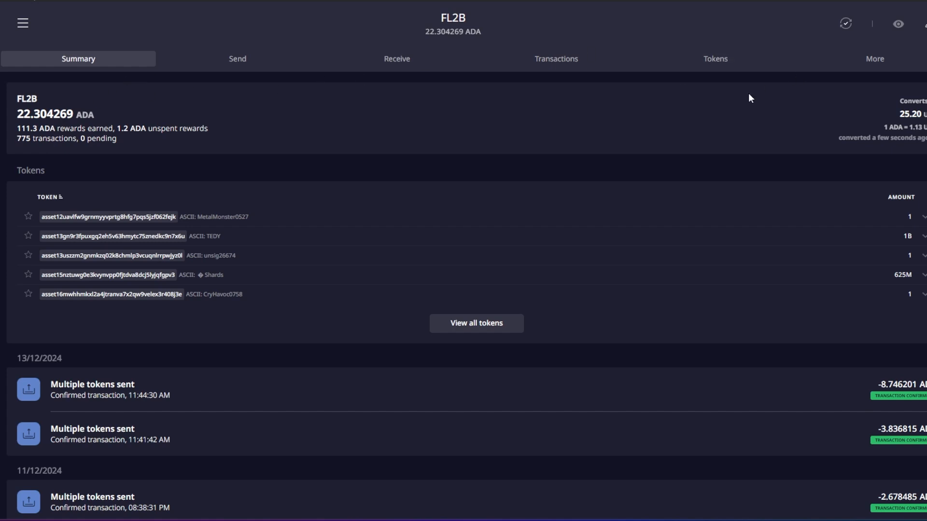
mouse_move(147, 135)
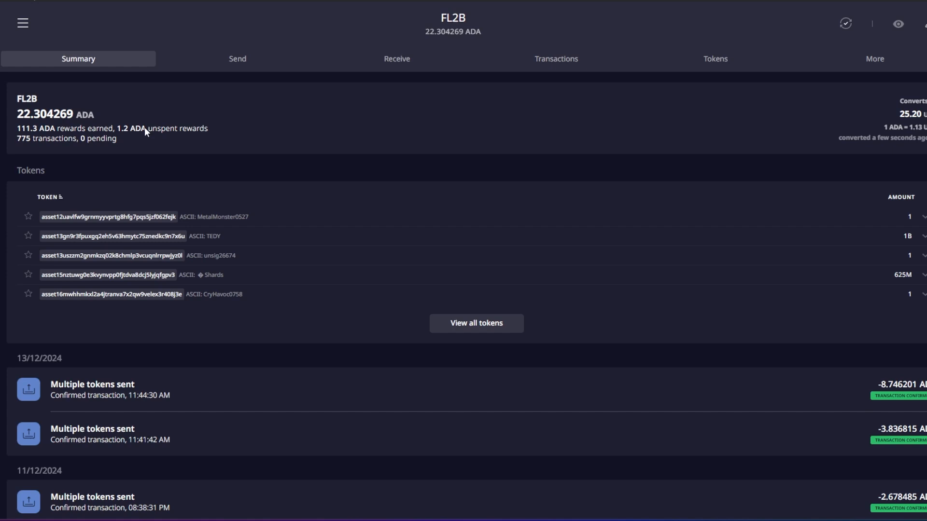
mouse_move(140, 205)
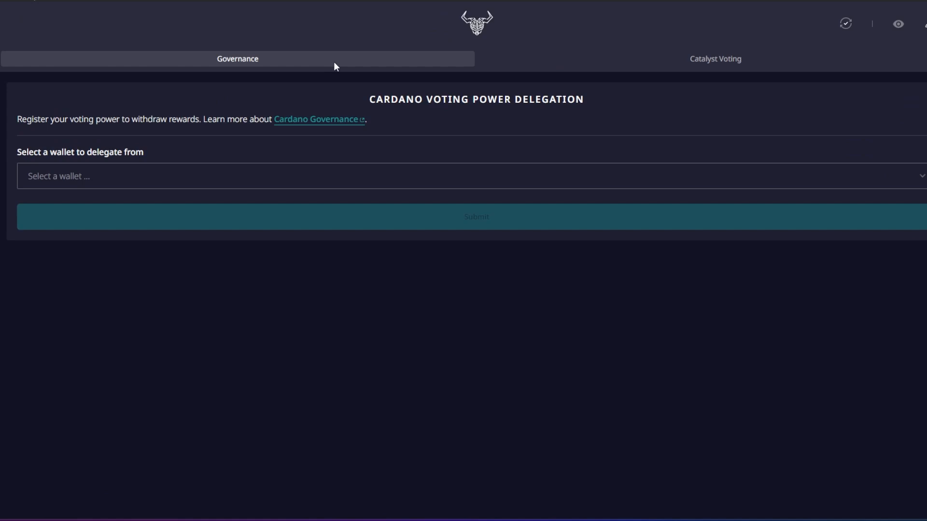
Step: View the Project Catalyst Fund13 voting information and registration steps in Daedalus
click(716, 57)
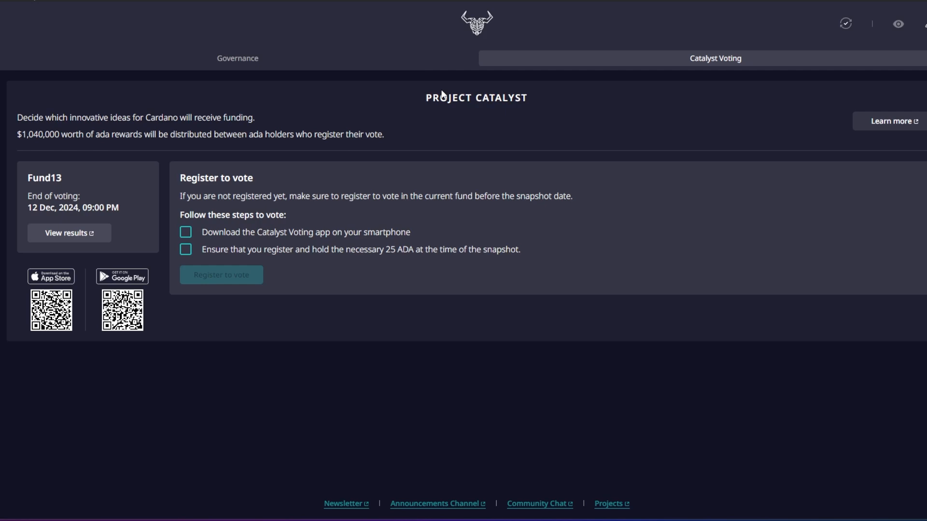
mouse_move(421, 104)
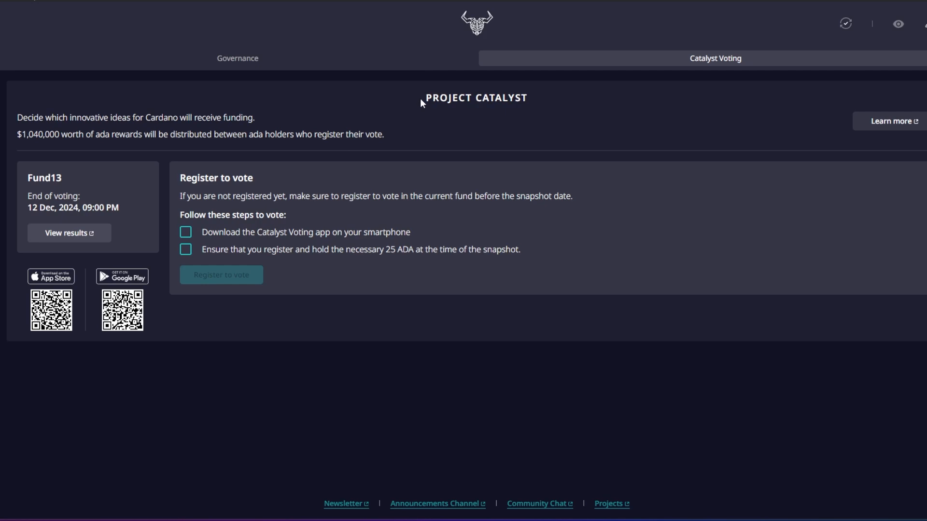
mouse_move(243, 223)
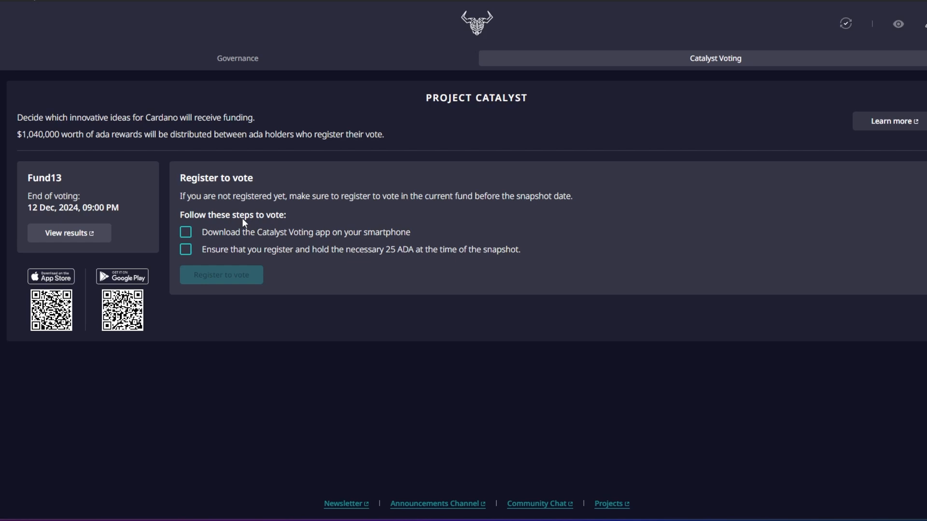
click(238, 58)
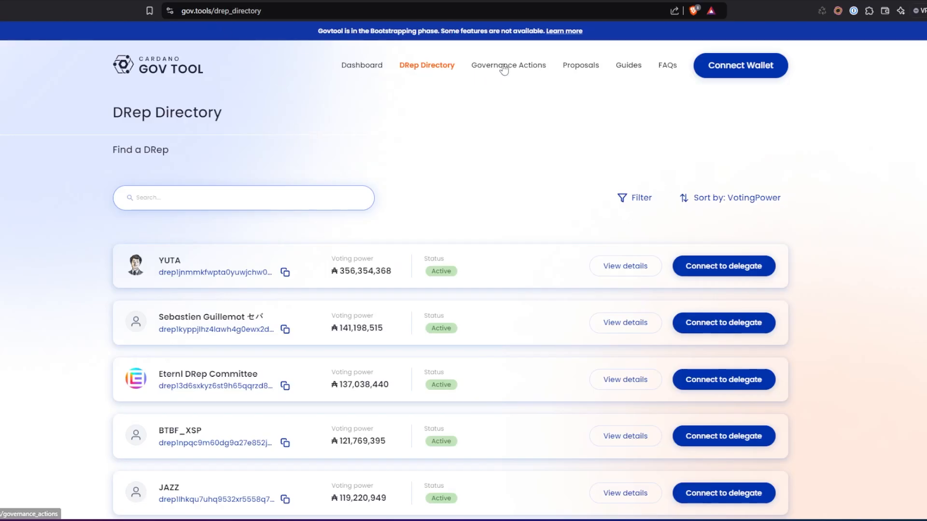
mouse_move(577, 68)
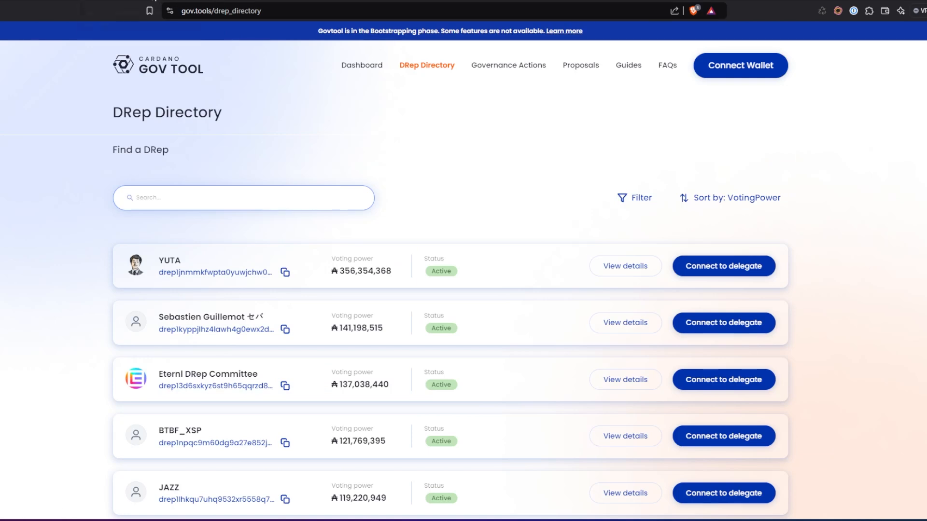
click(508, 65)
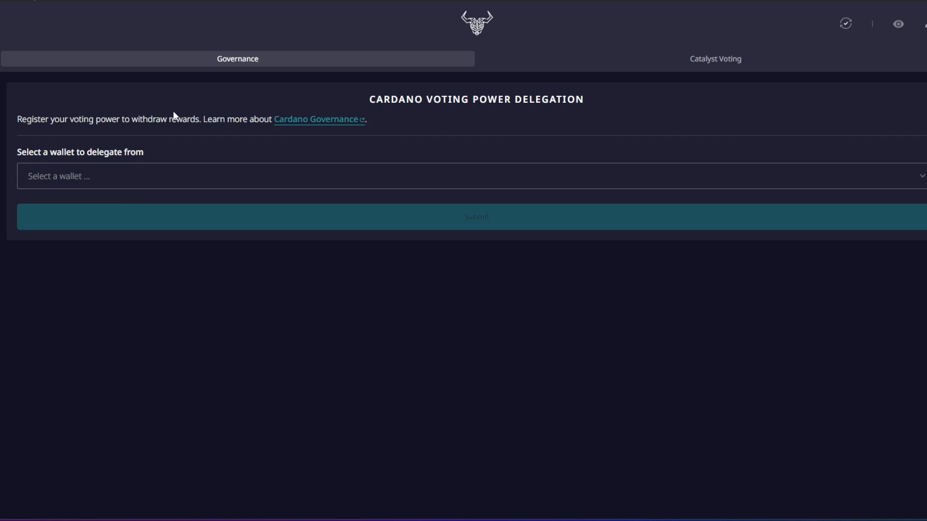
mouse_move(86, 177)
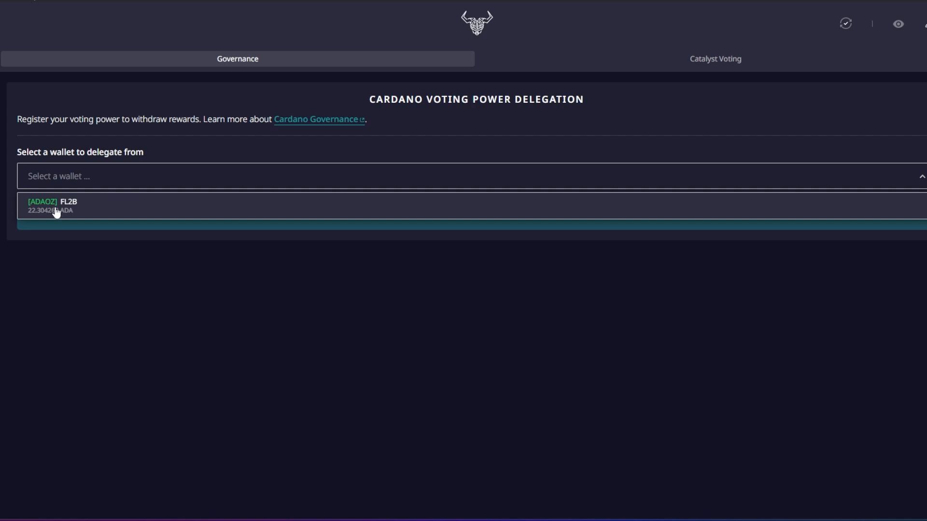
mouse_move(61, 218)
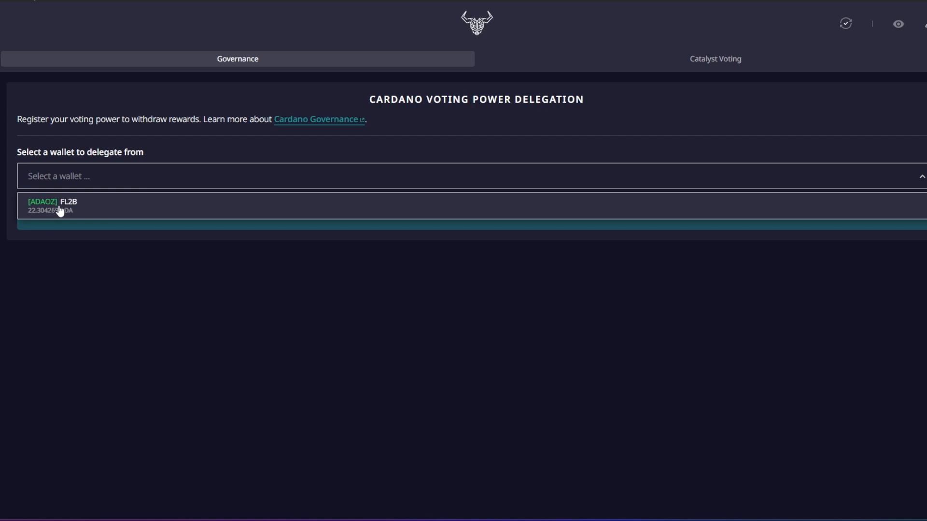
Step: Choose wallet FL2B to delegate from, keeping 'Delegate to DRep' as the registration type
click(58, 206)
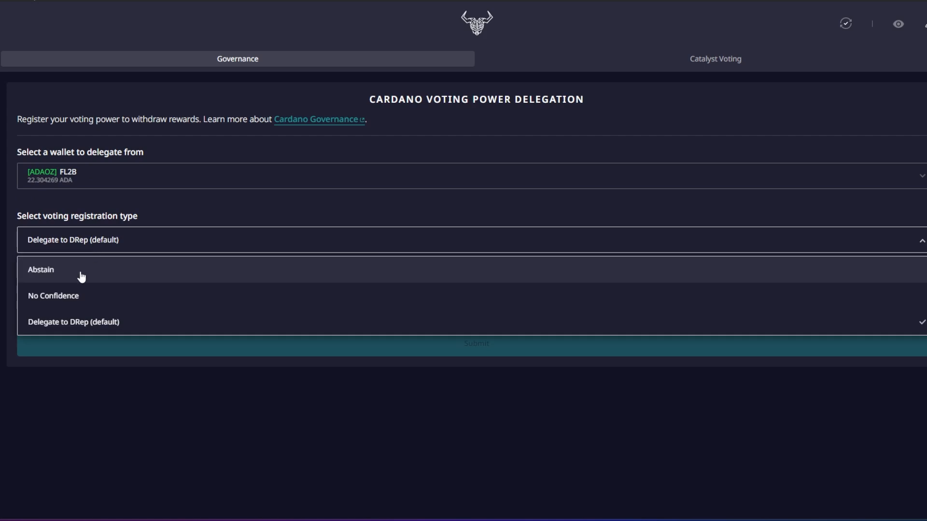
mouse_move(83, 296)
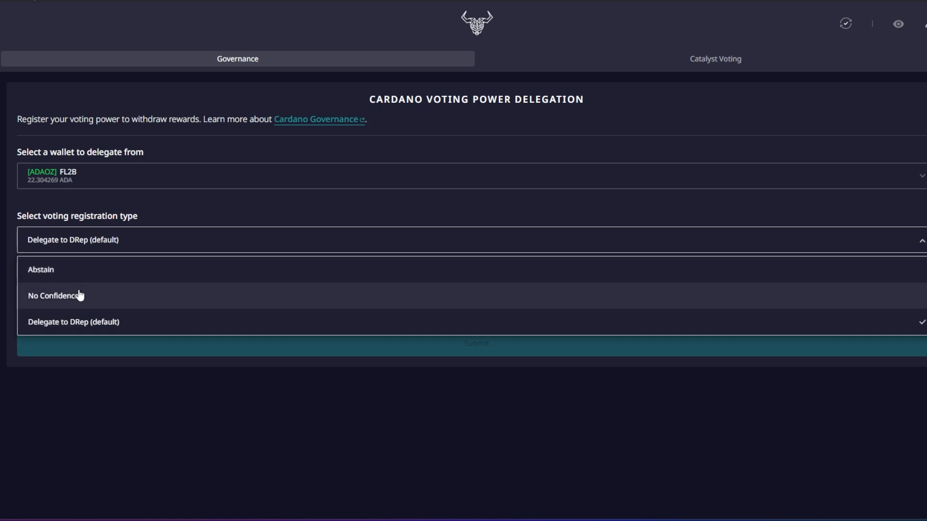
mouse_move(88, 292)
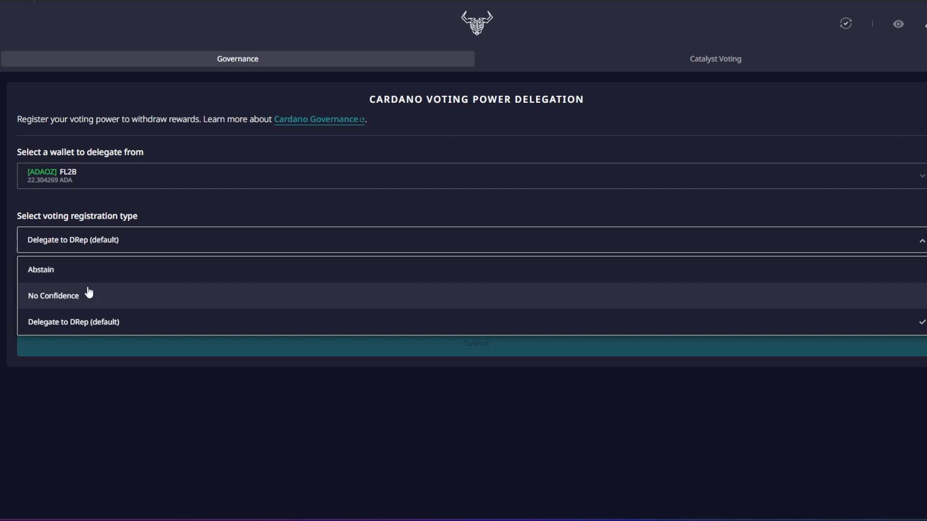
mouse_move(112, 330)
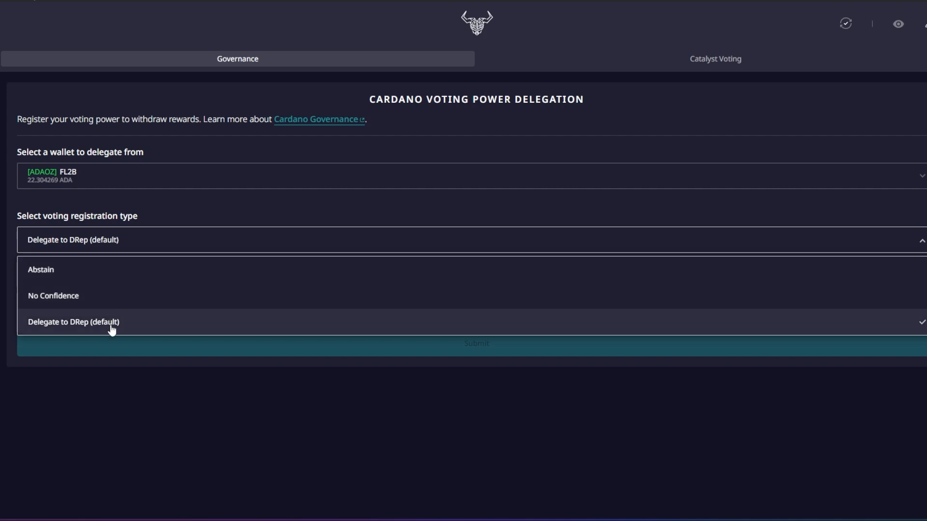
click(73, 323)
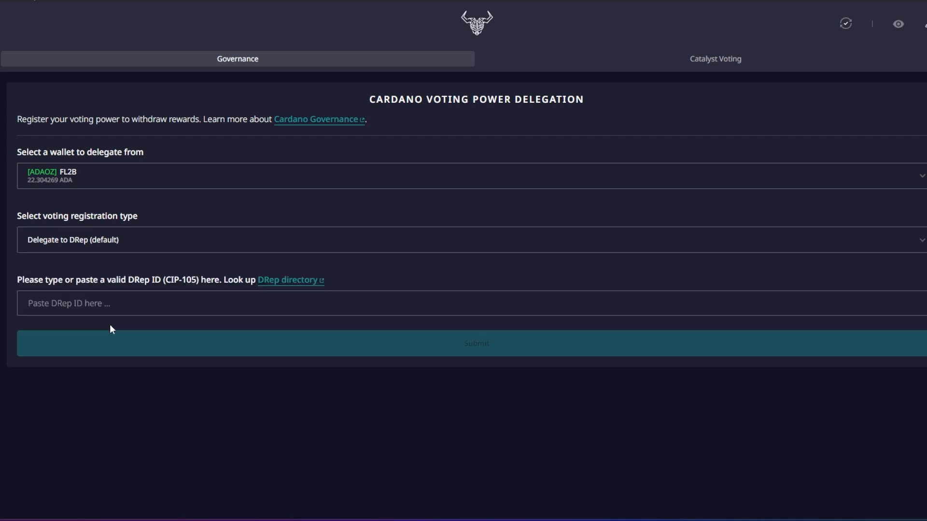
mouse_move(62, 258)
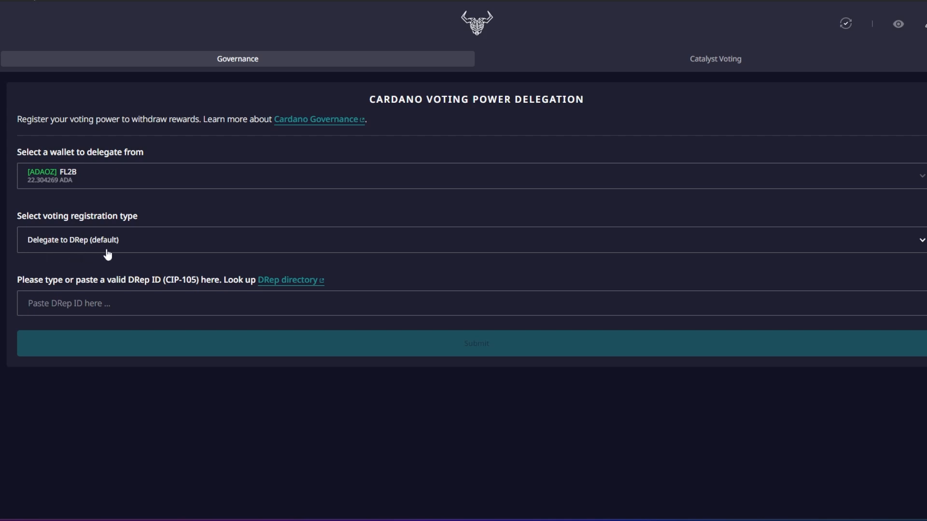
click(142, 303)
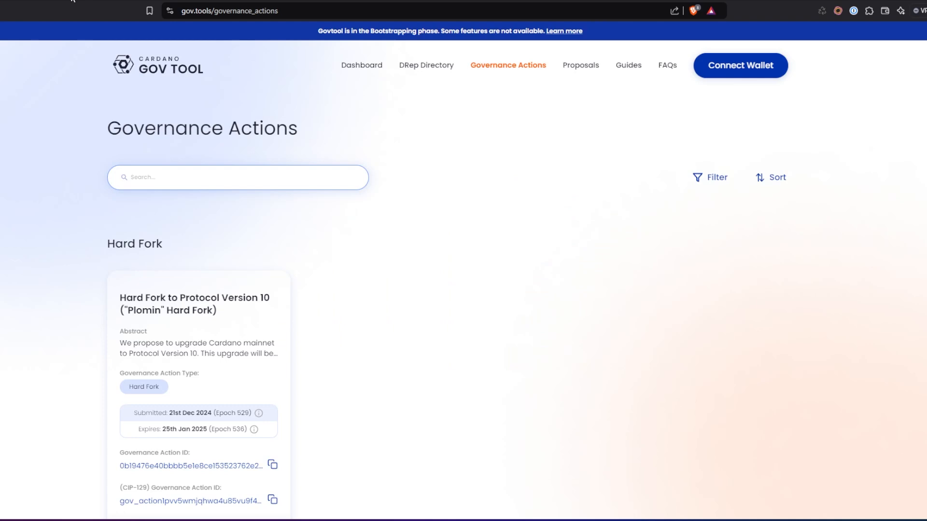
Step: Copy the ID of the DRep listed just below WaffleCapital in the GovTool DRep Directory
click(426, 65)
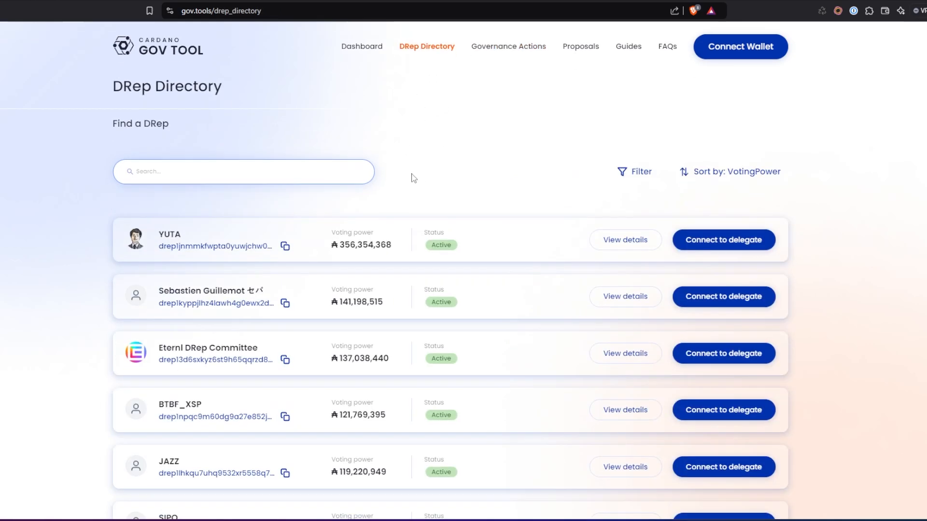
scroll(down, 3)
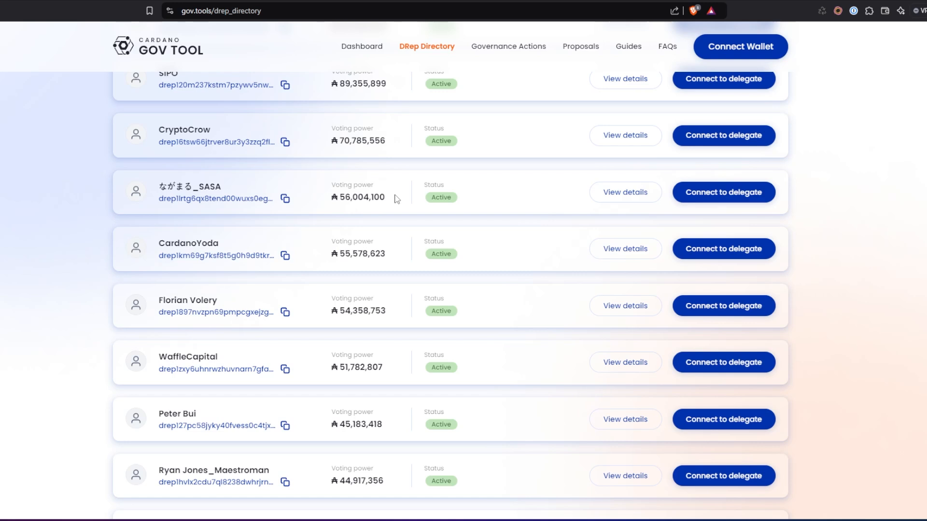
scroll(down, 3)
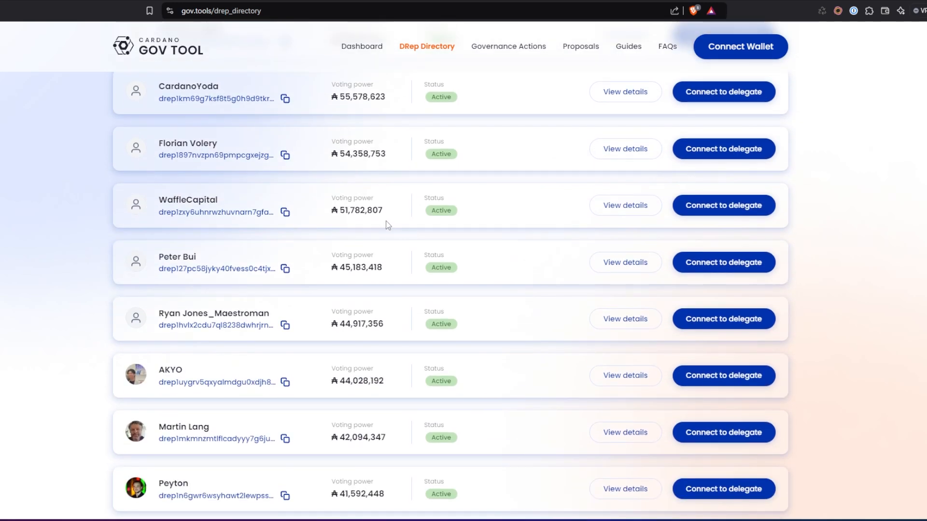
mouse_move(338, 214)
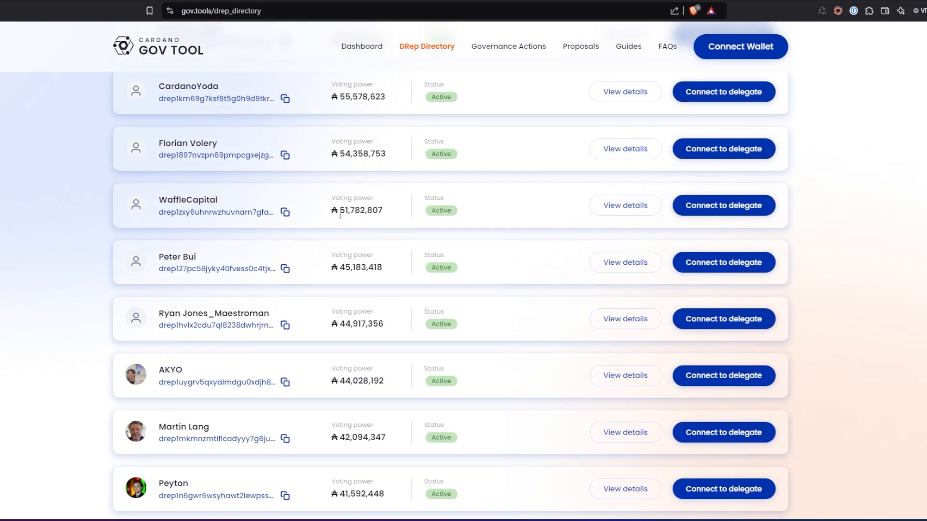
mouse_move(373, 281)
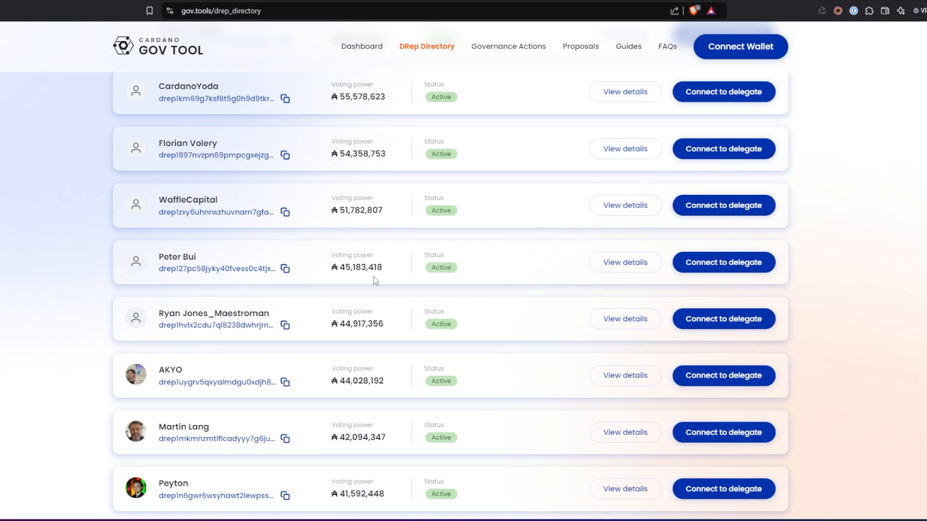
scroll(down, 3)
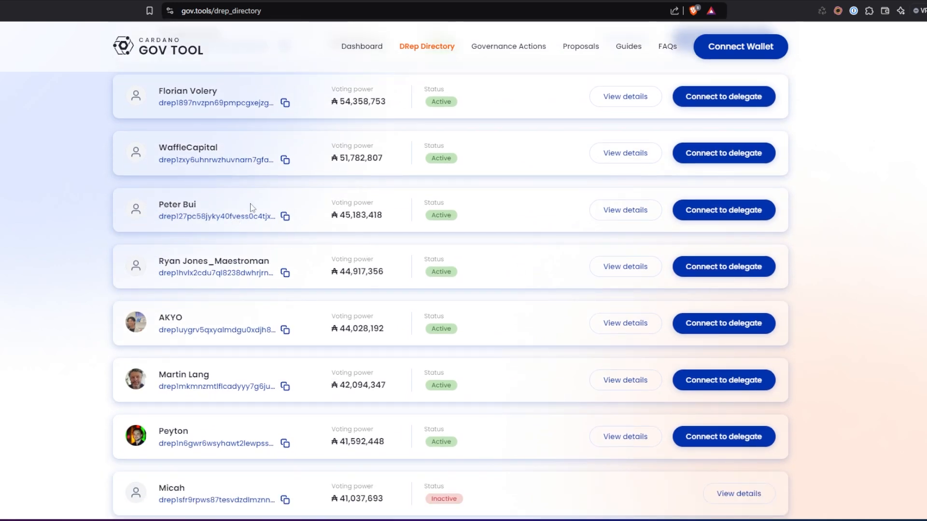
mouse_move(286, 218)
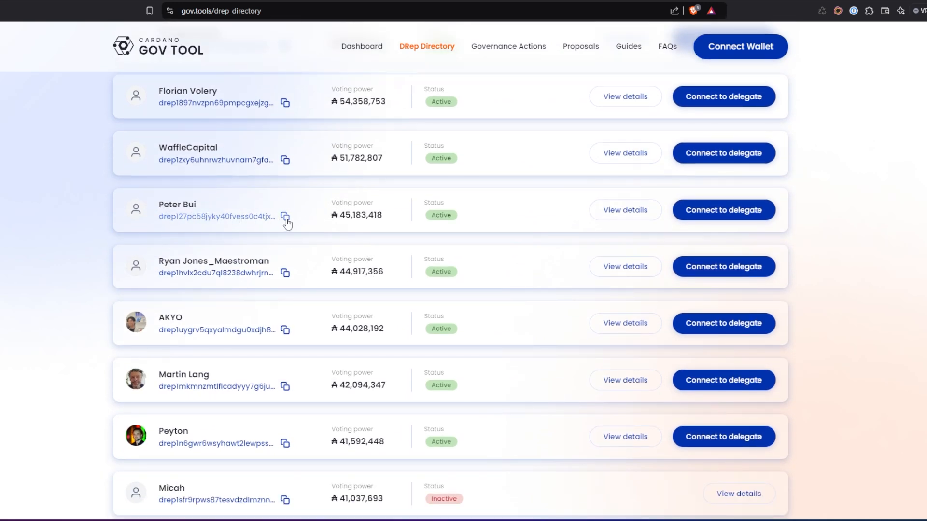
click(285, 216)
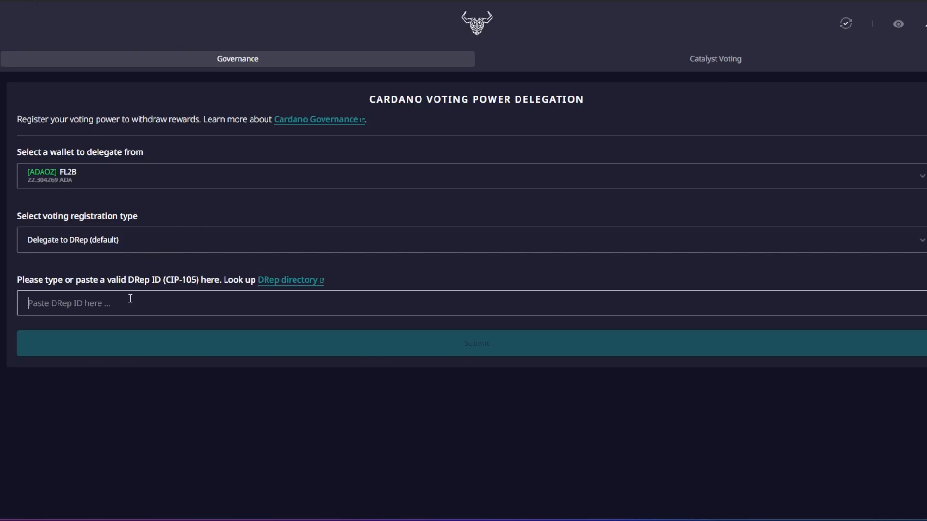
Step: Paste the copied DRep ID 'drep127pc58j...gav3' into the delegation form's DRep ID field
text(drep127pc58jyky40fvess0c4tjxkrnkf8ta3sfltvm4ptypqc5fgav3)
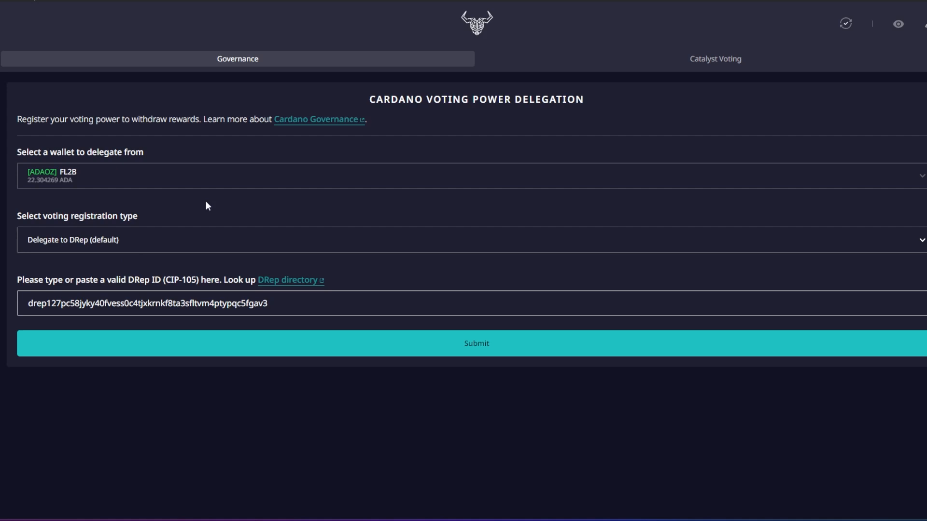
click(288, 316)
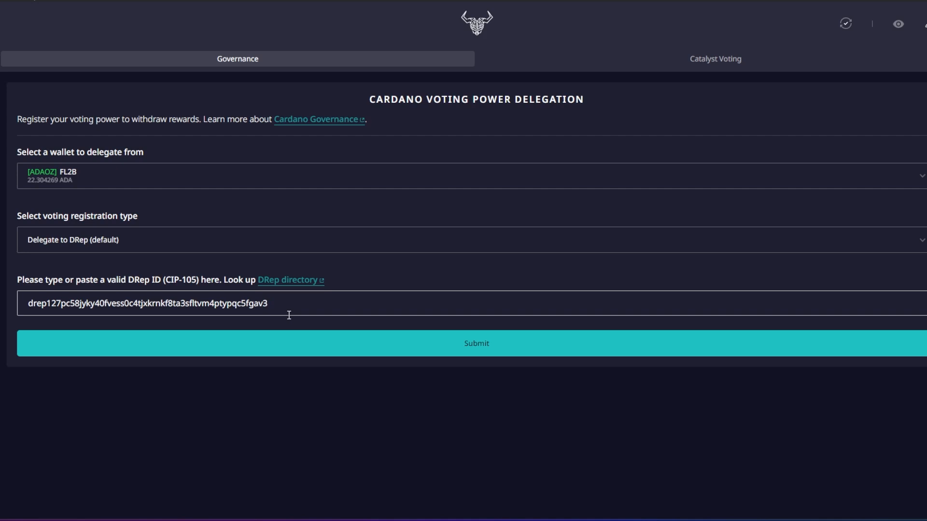
click(288, 315)
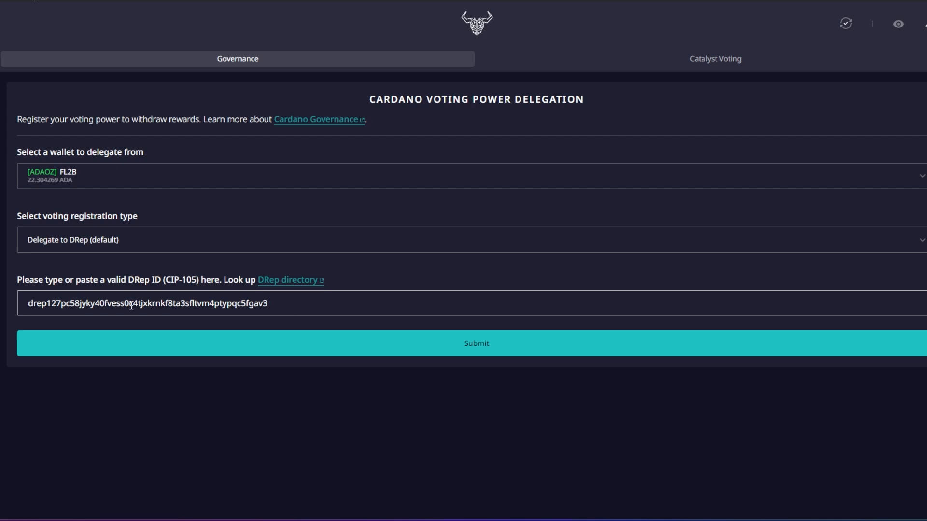
click(477, 344)
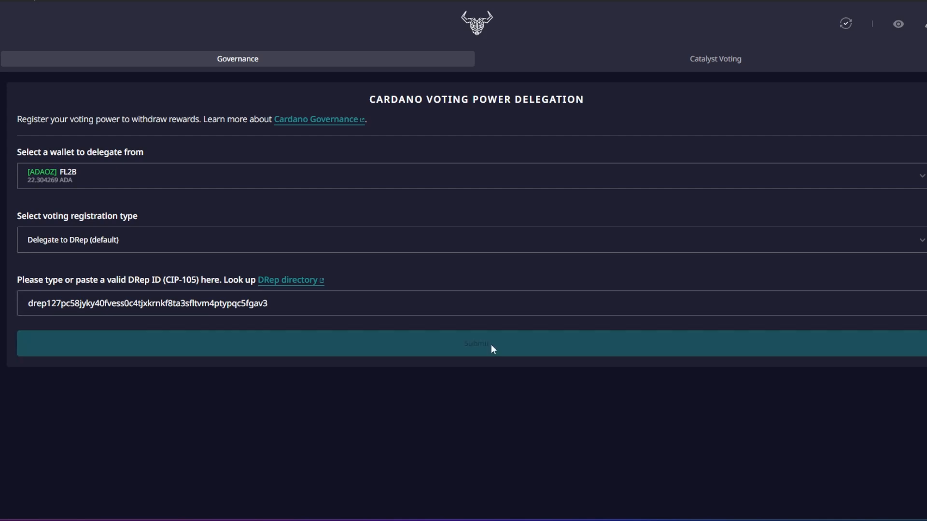
click(480, 344)
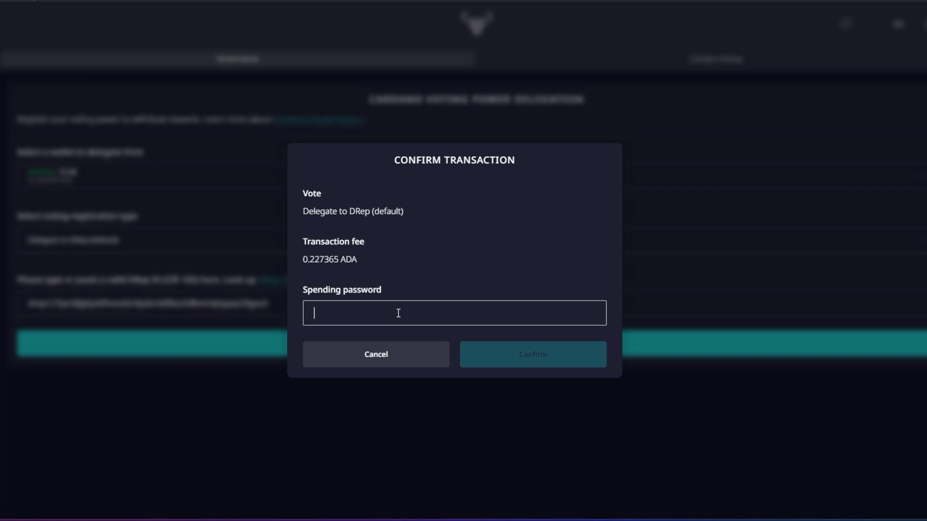
mouse_move(320, 298)
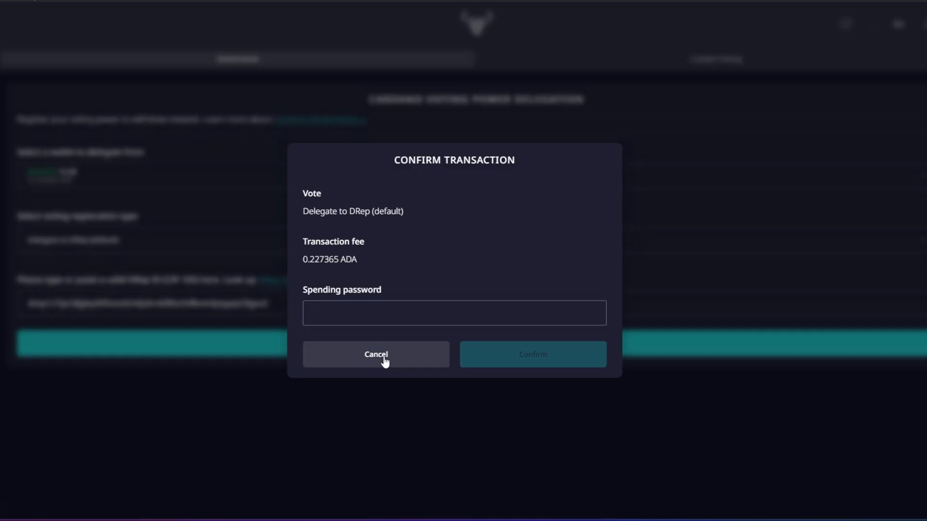
click(376, 354)
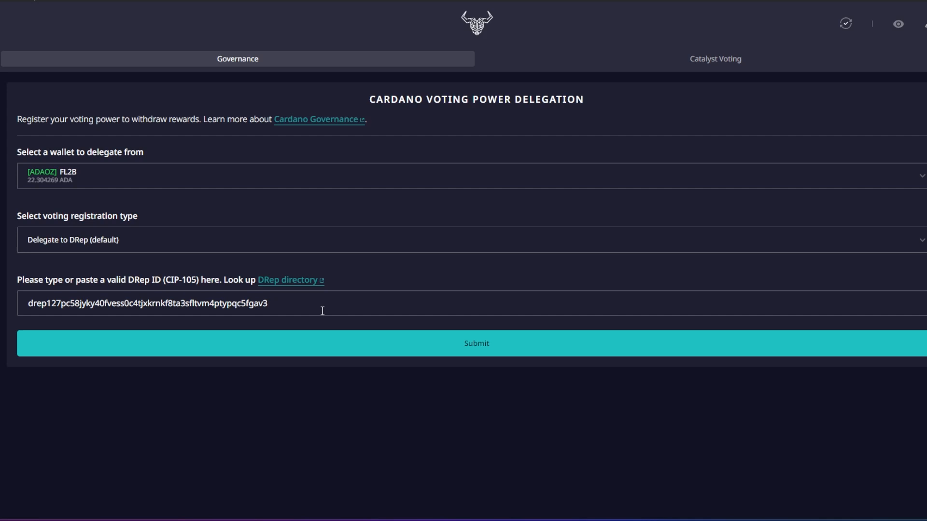
mouse_move(239, 494)
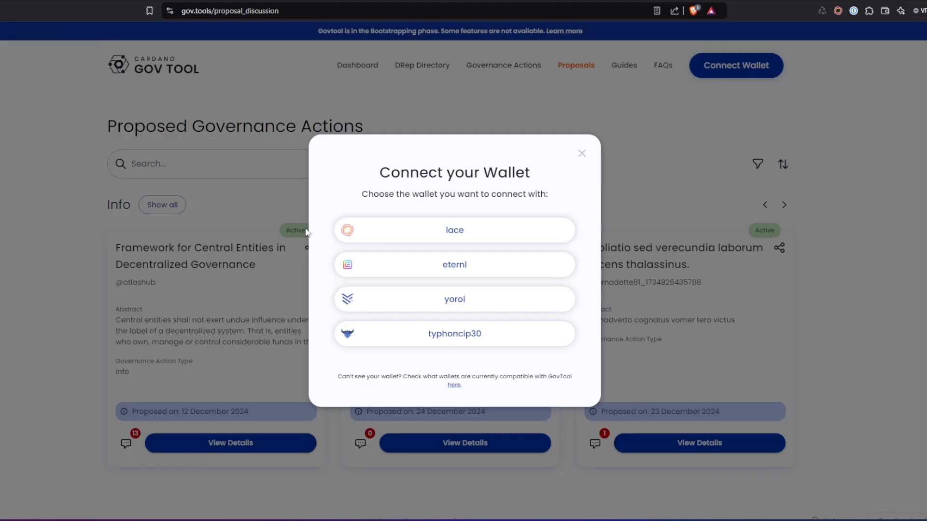
mouse_move(71, 1)
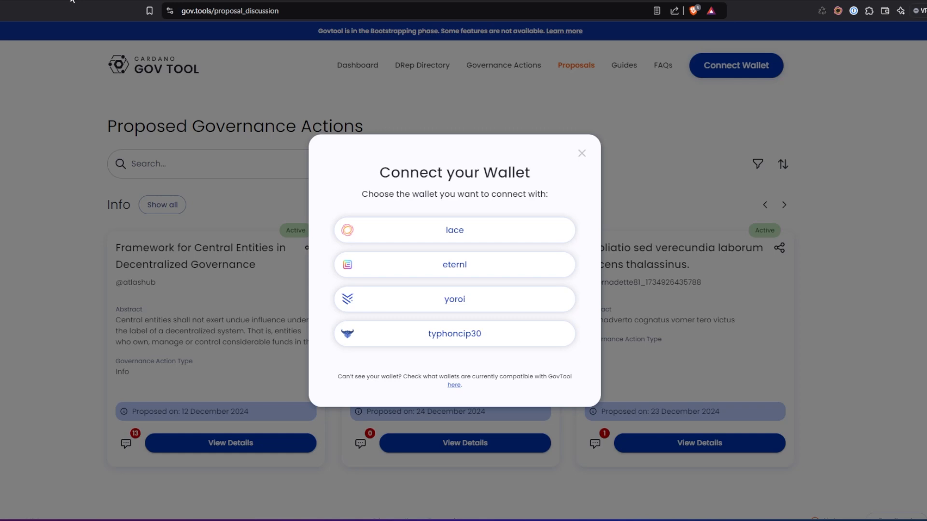
mouse_move(543, 103)
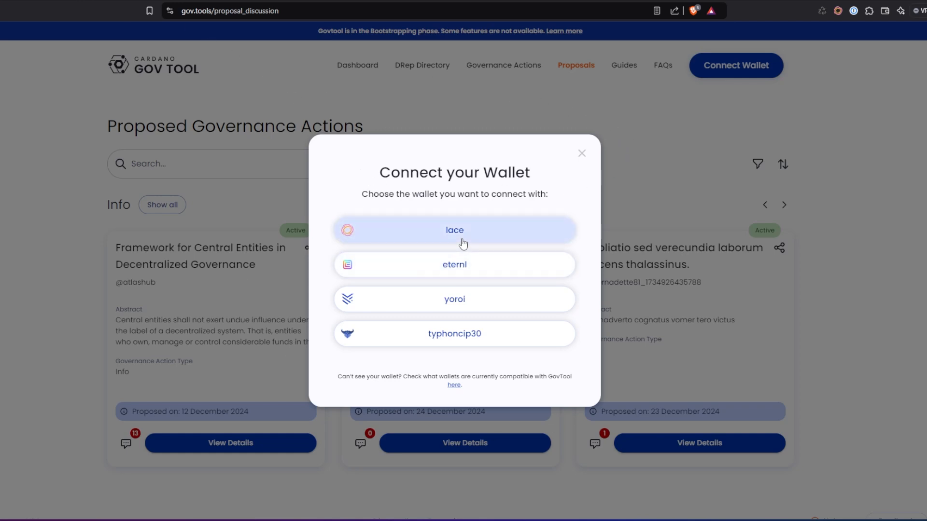
mouse_move(455, 285)
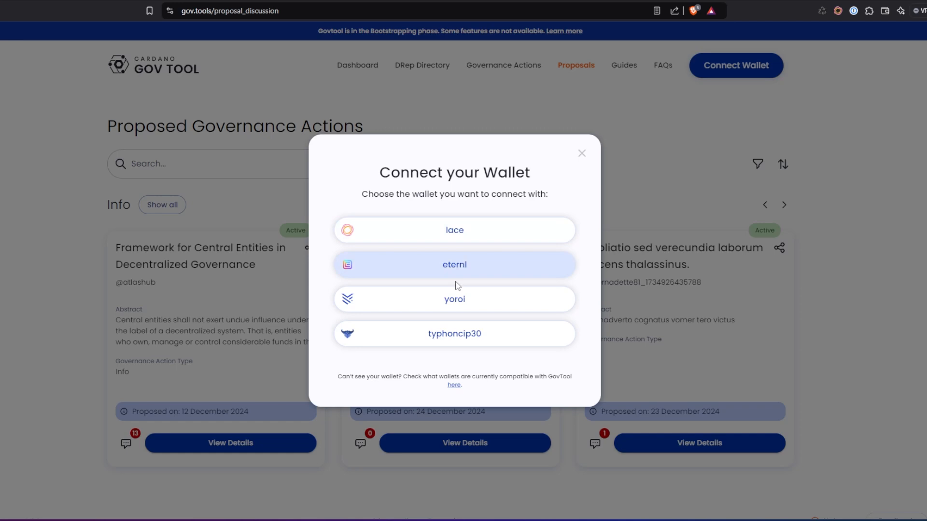
mouse_move(481, 347)
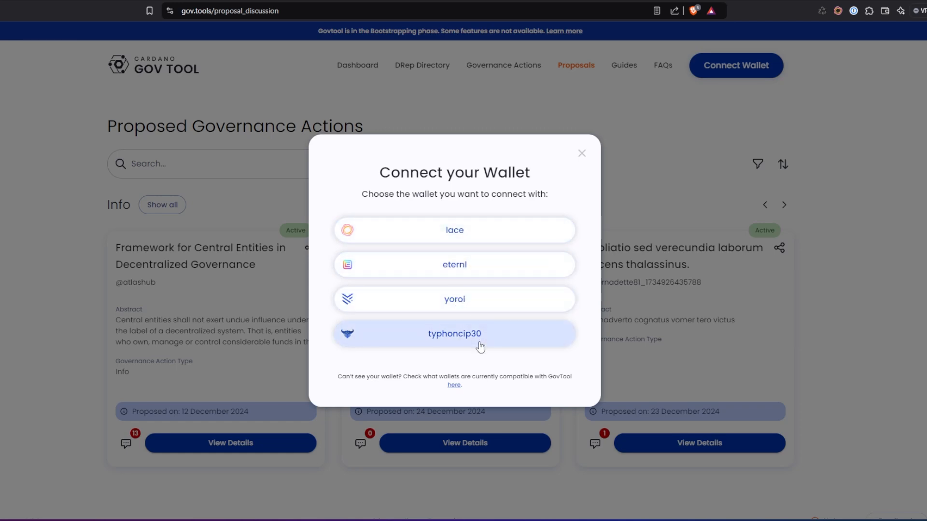
mouse_move(455, 249)
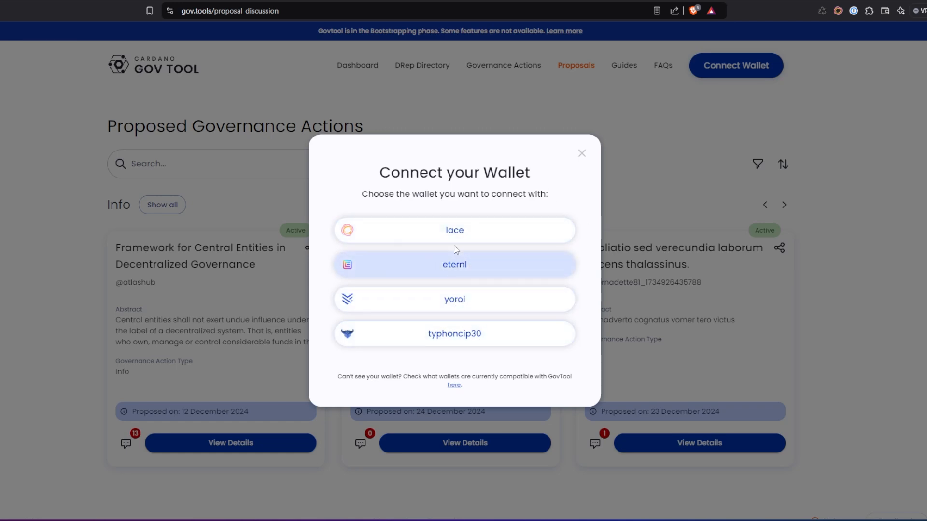
mouse_move(461, 230)
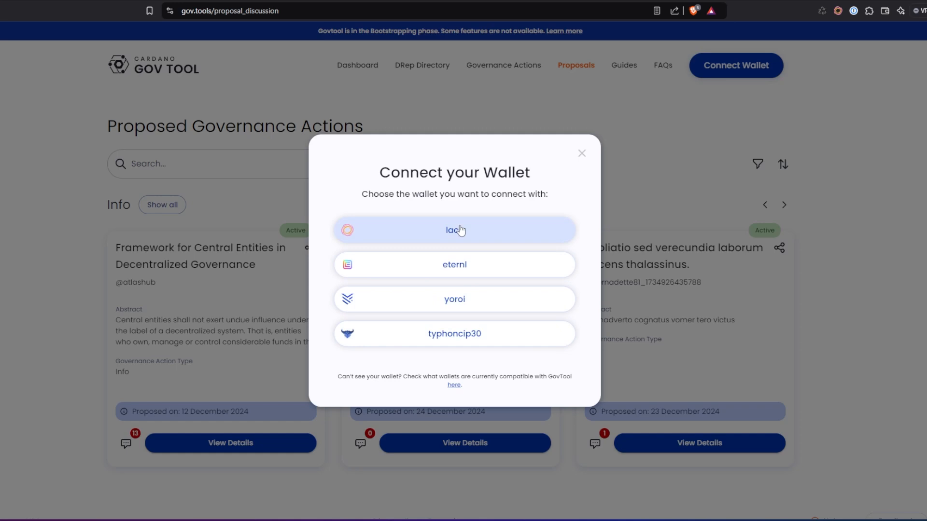
mouse_move(321, 125)
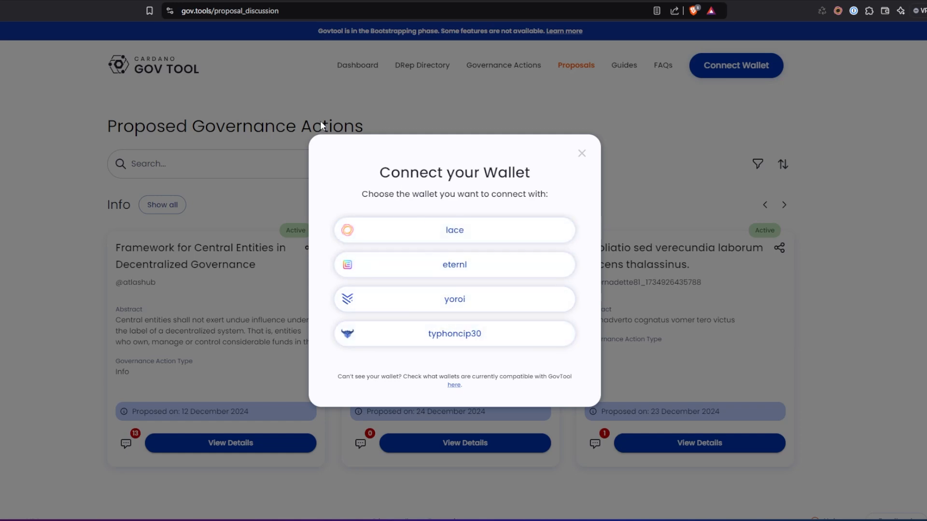
mouse_move(402, 24)
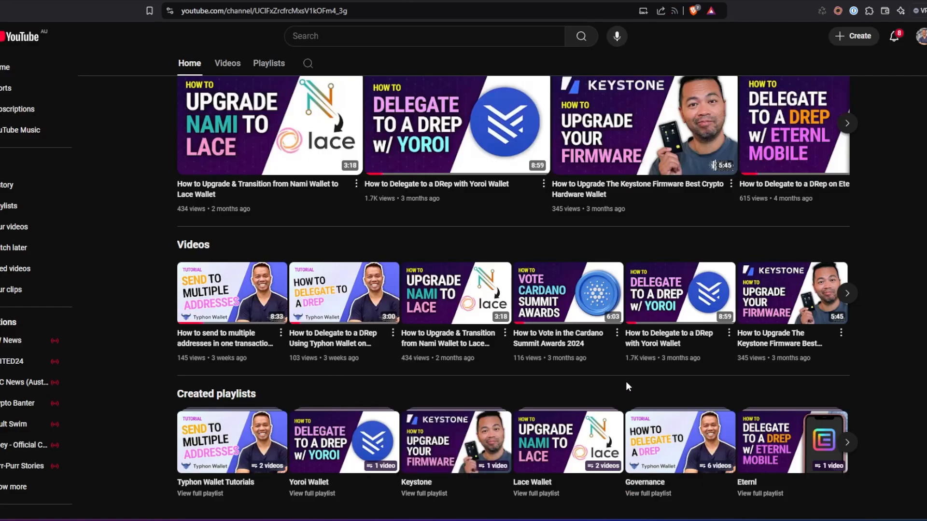
mouse_move(622, 385)
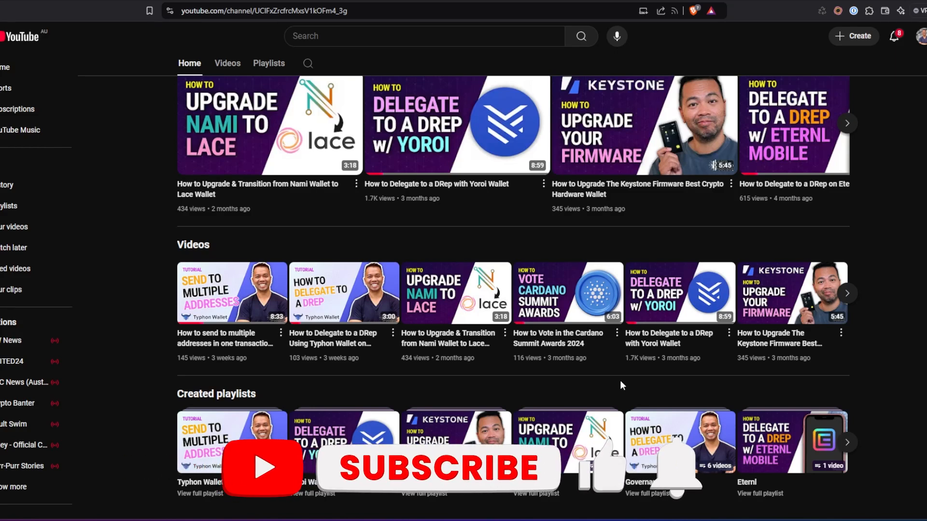
click(440, 468)
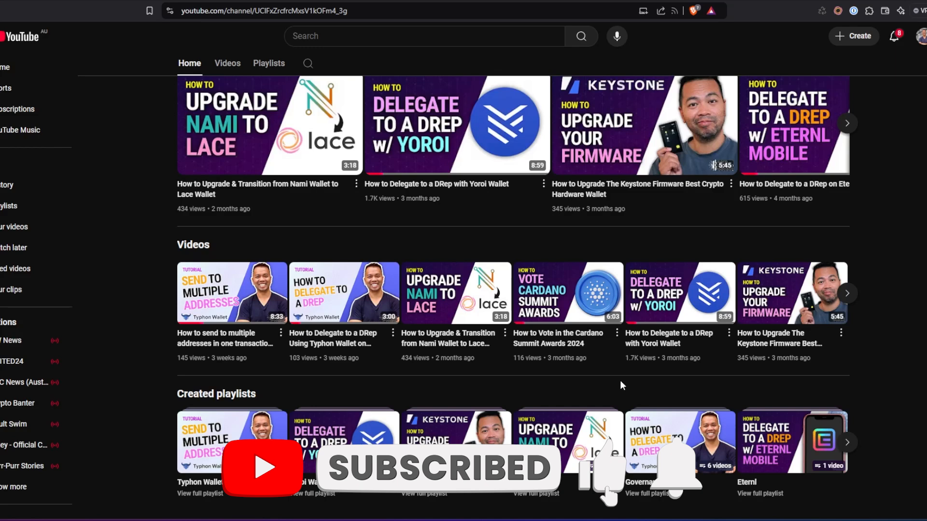